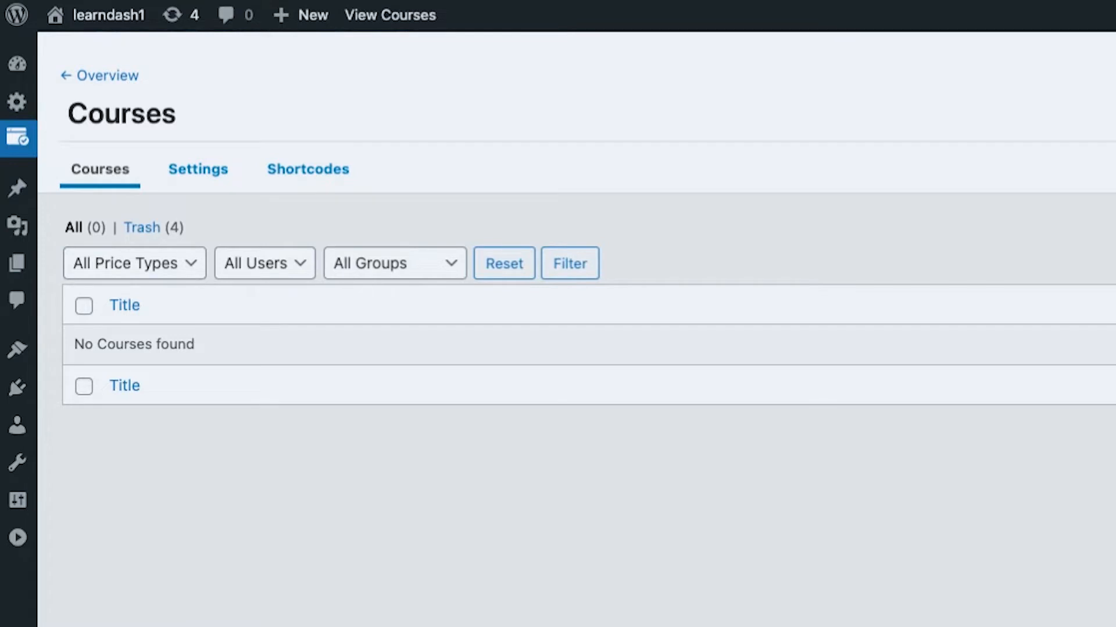
{"action": "mouse_move", "coordinate": [925, 557]}
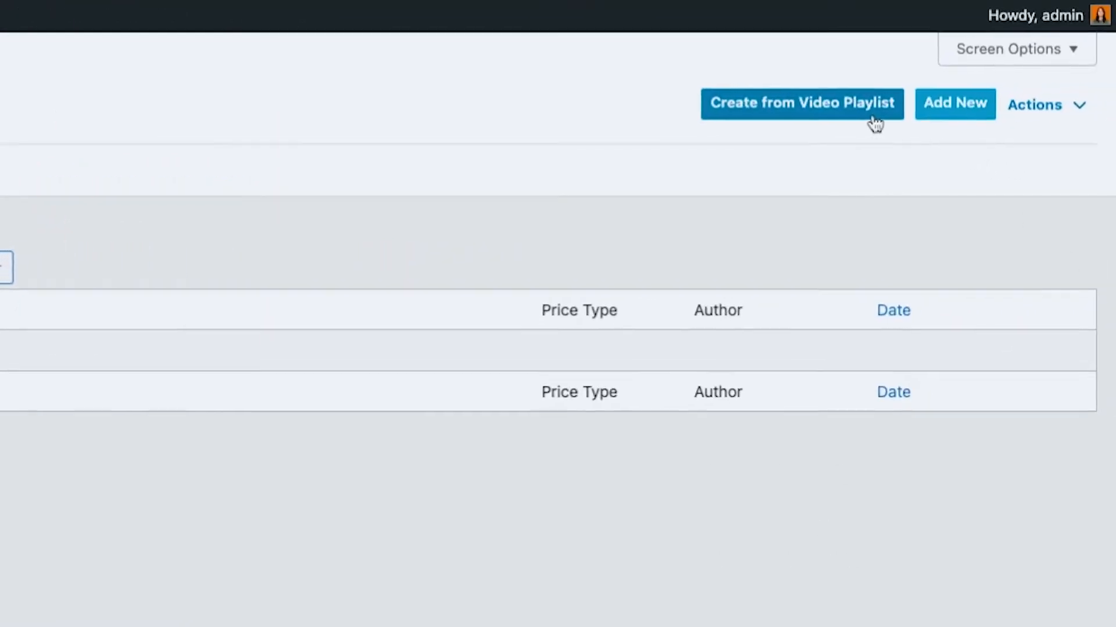
Step: Start a new LearnDash course from a video playlist
{"action": "scroll", "scroll_direction": "down", "scroll_amount": 3}
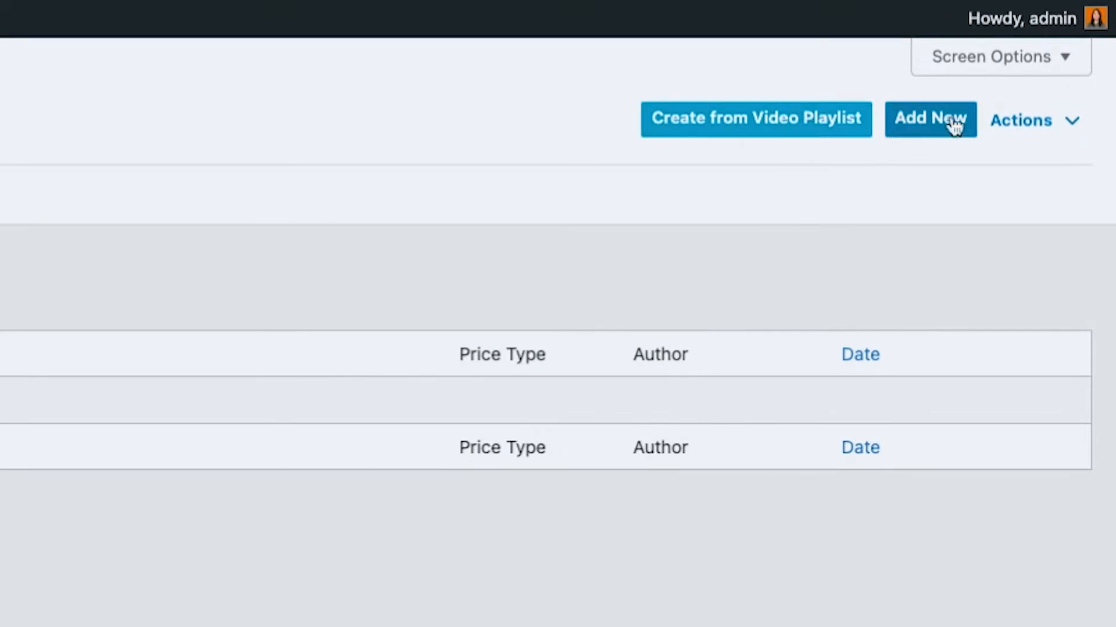
{"action": "mouse_move", "coordinate": [761, 78]}
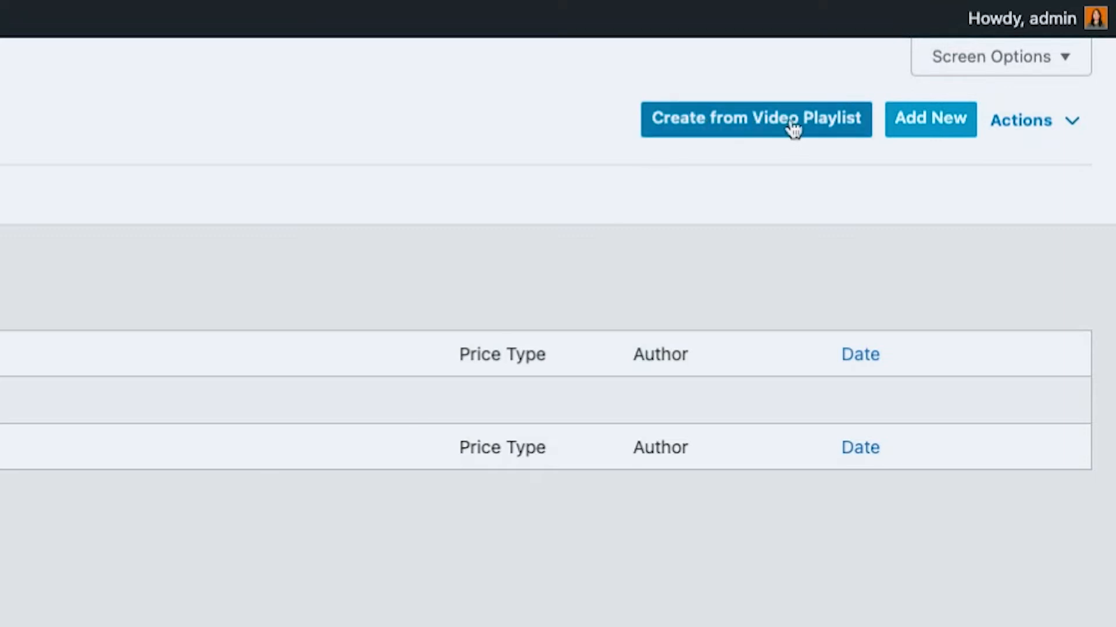
{"action": "left_click", "coordinate": [755, 118]}
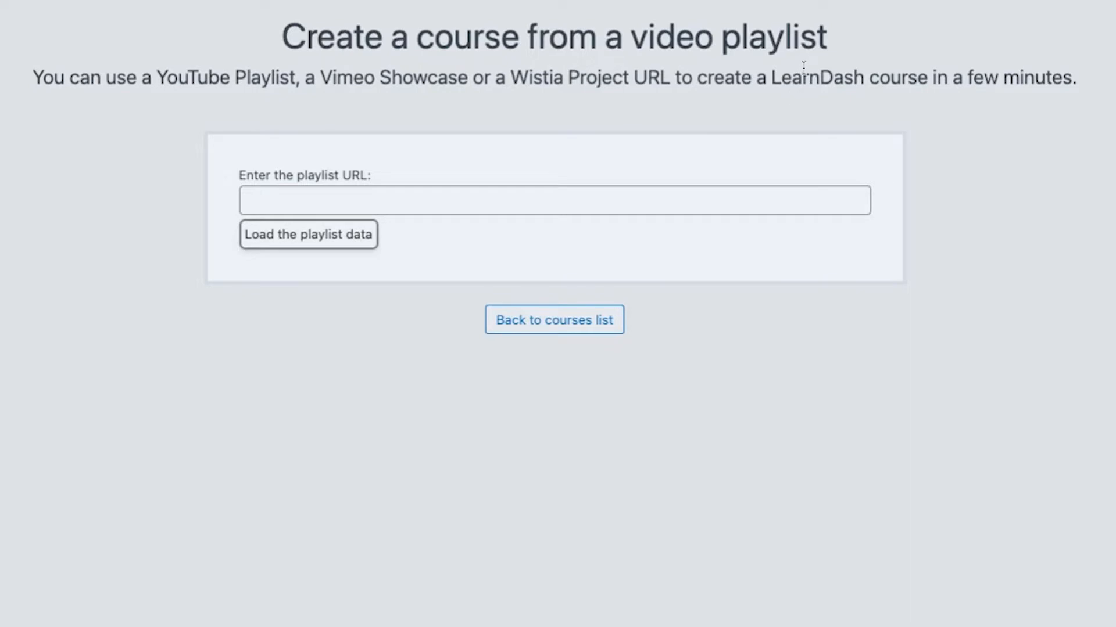
{"action": "mouse_move", "coordinate": [644, 431]}
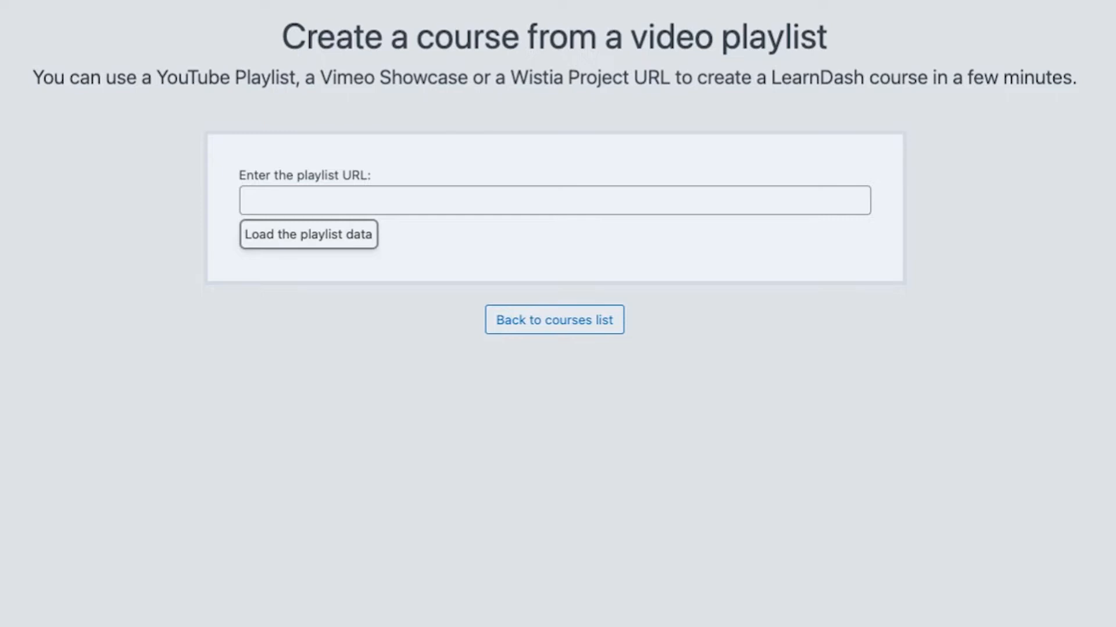
{"action": "mouse_move", "coordinate": [878, 346]}
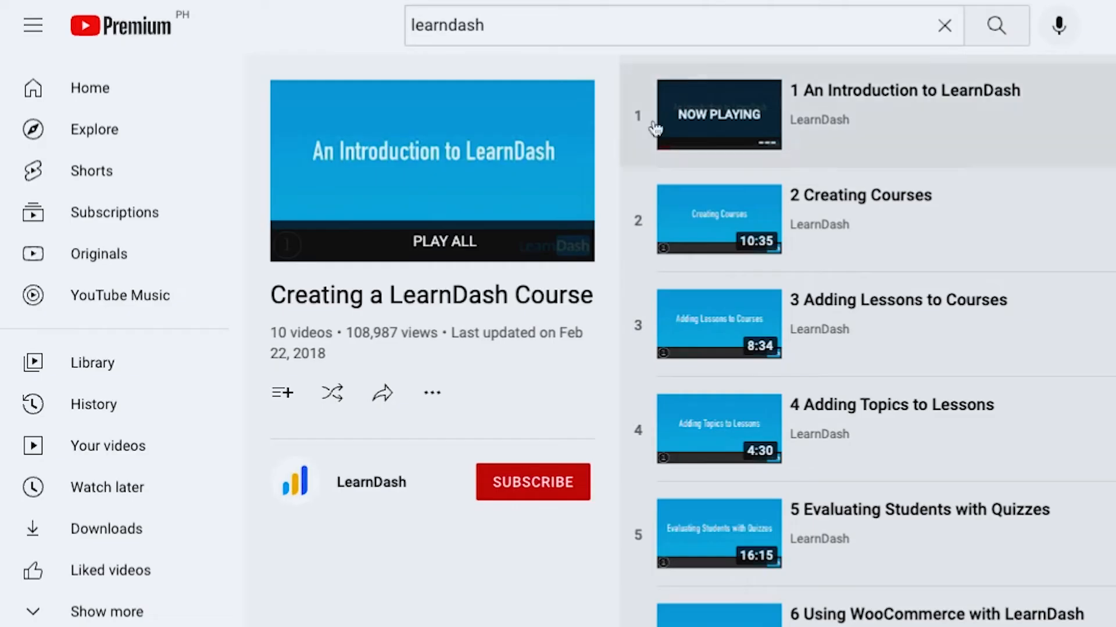
{"action": "mouse_move", "coordinate": [605, 165]}
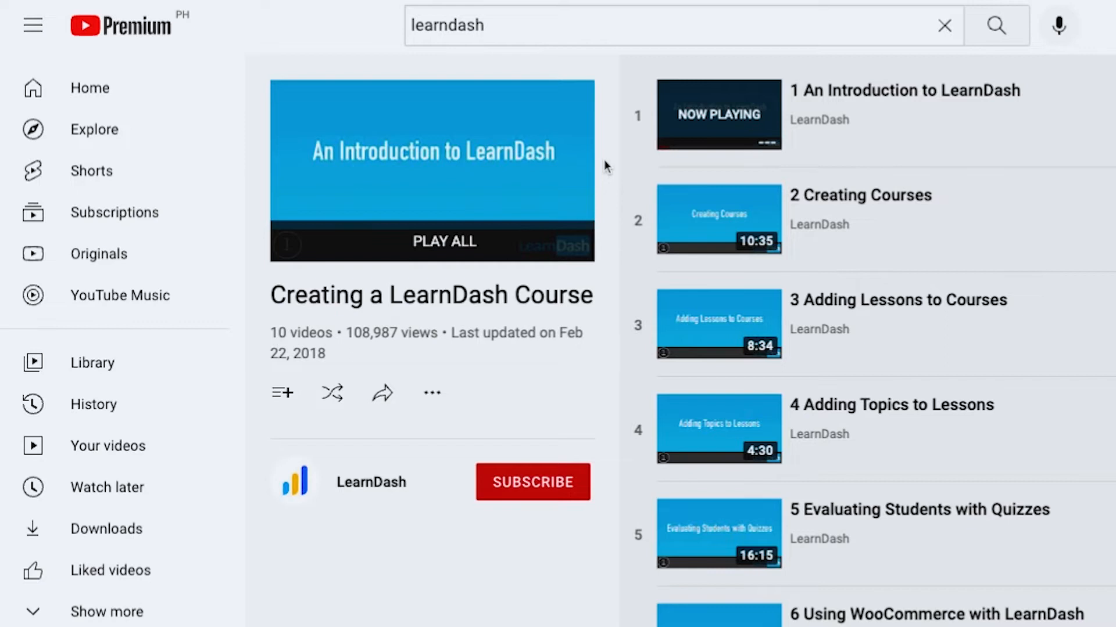
{"action": "mouse_move", "coordinate": [522, 253]}
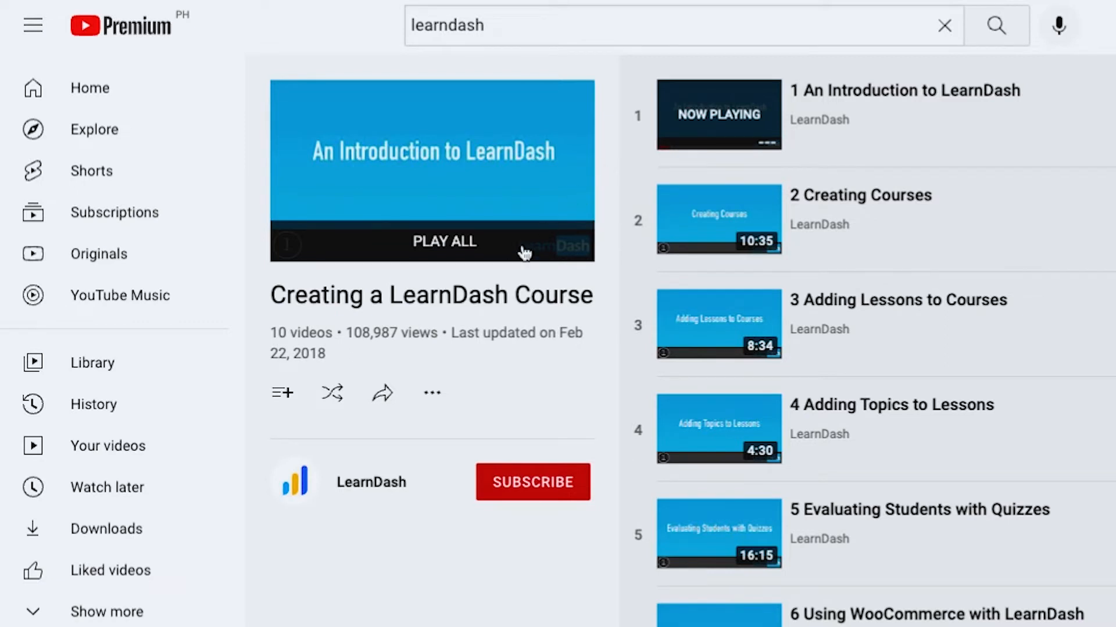
Step: Select the share link of the 'Creating a LearnDash Course' YouTube playlist
{"action": "left_click", "coordinate": [382, 393]}
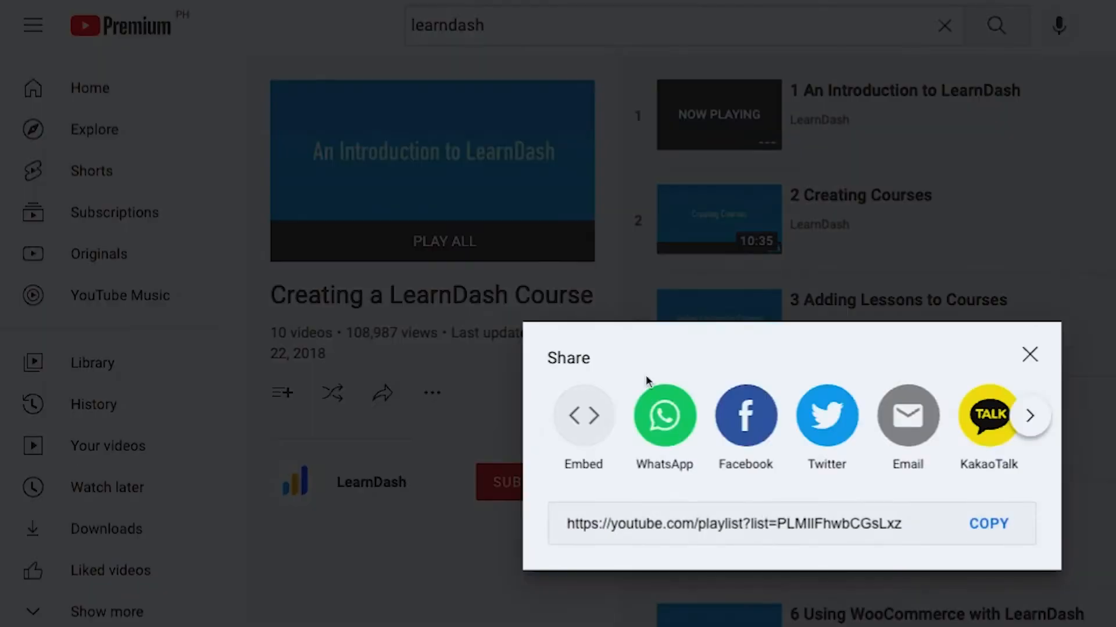
{"action": "triple_click", "coordinate": [732, 524]}
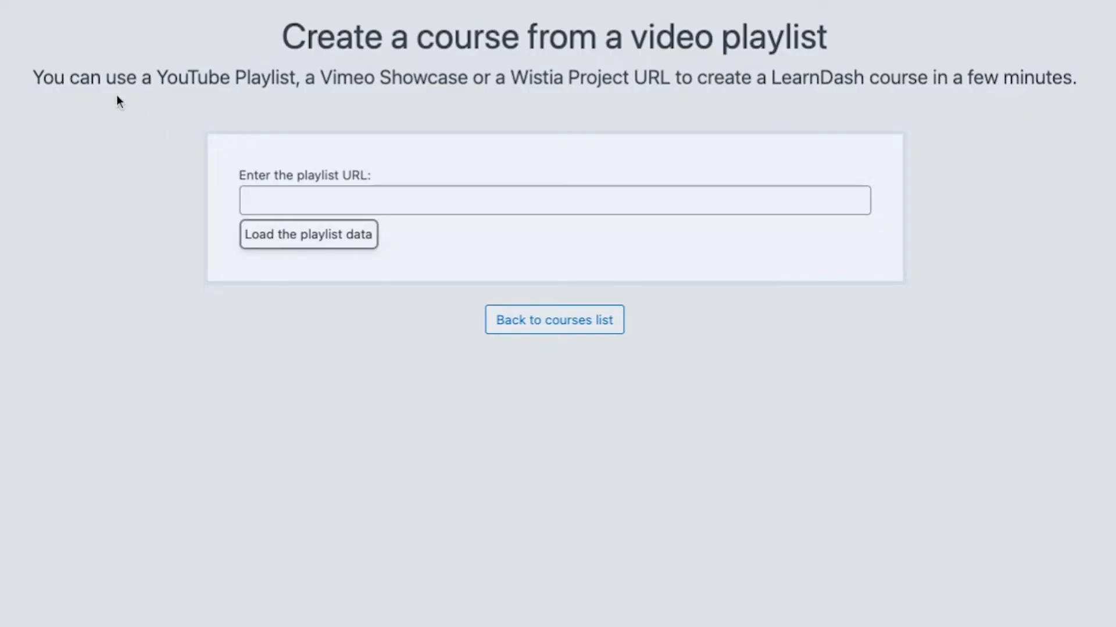
Step: Enter the YouTube playlist URL and load its 10 videos as course data
{"action": "left_click_drag", "start_coordinate": [44, 78], "coordinate": [228, 78]}
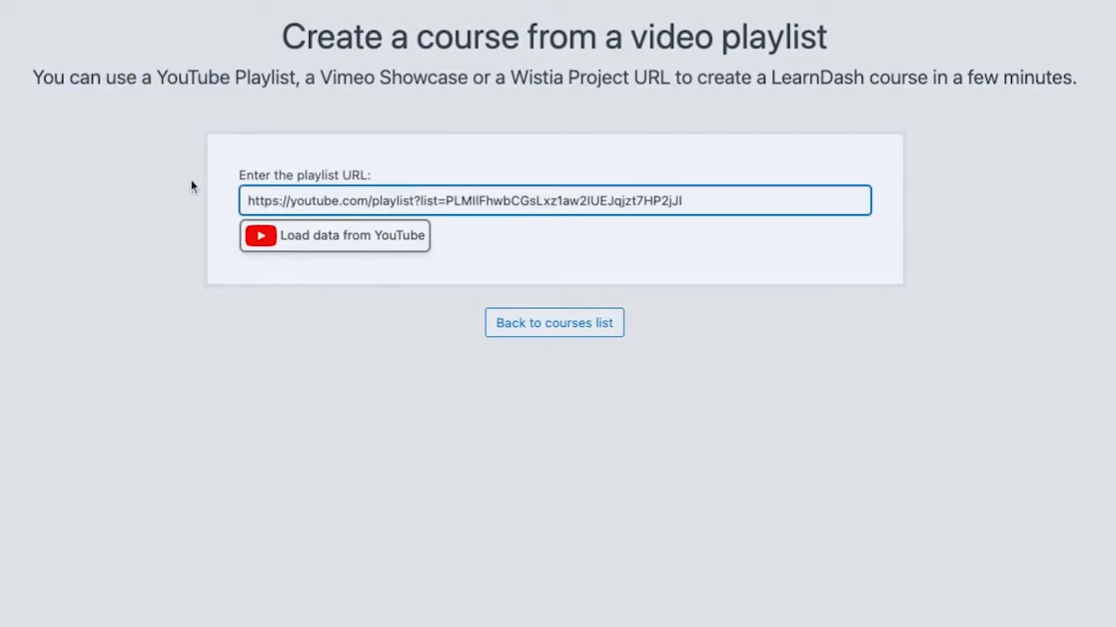
{"action": "mouse_move", "coordinate": [307, 247]}
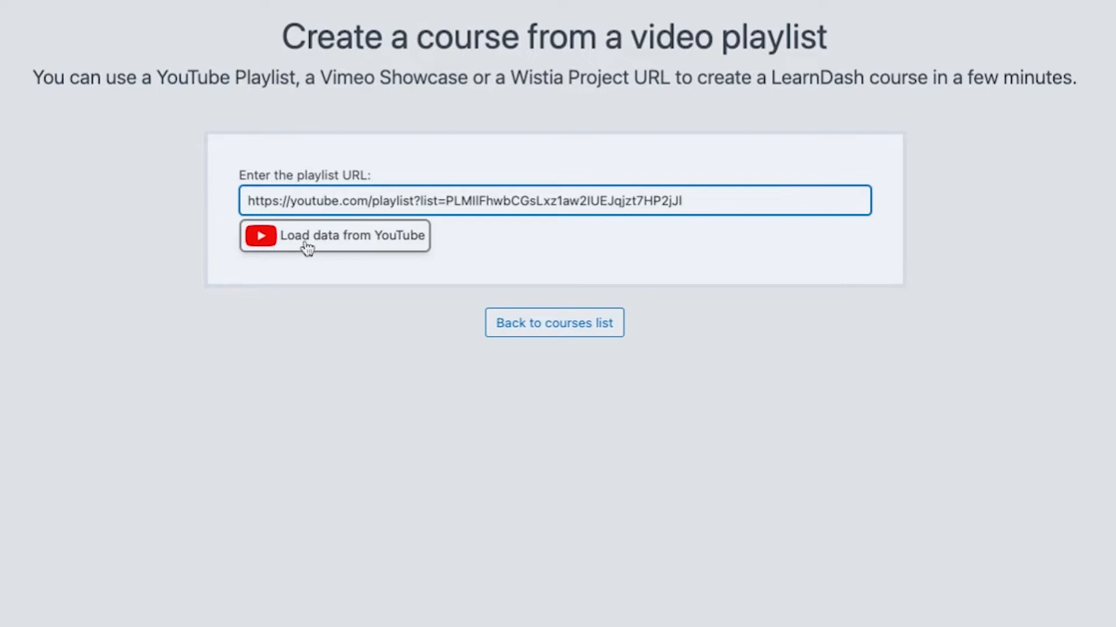
{"action": "mouse_move", "coordinate": [315, 250]}
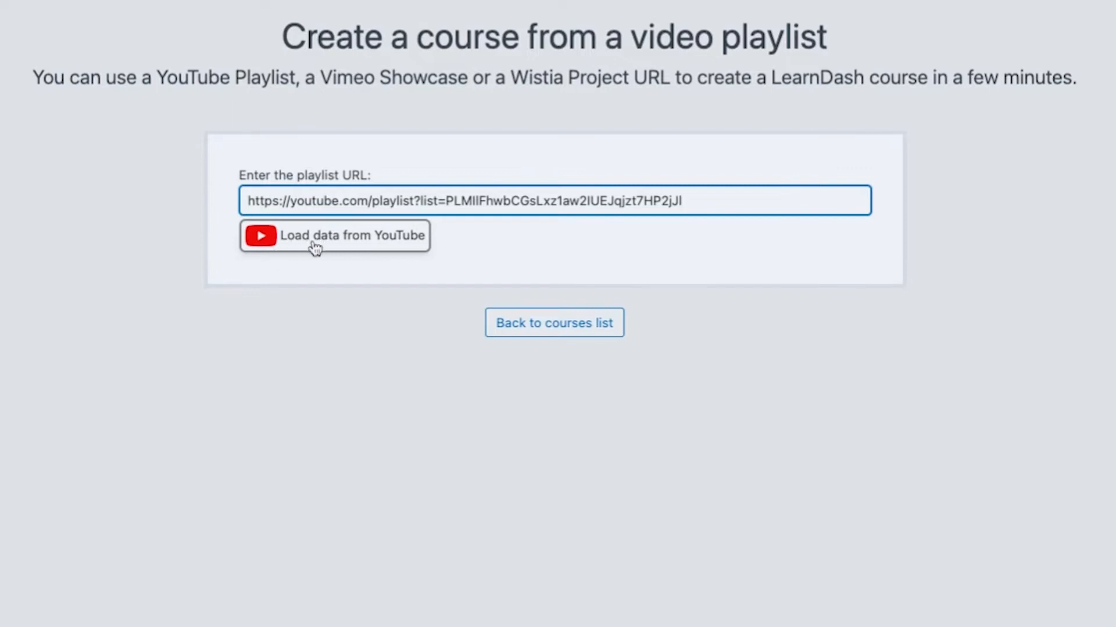
{"action": "mouse_move", "coordinate": [352, 249]}
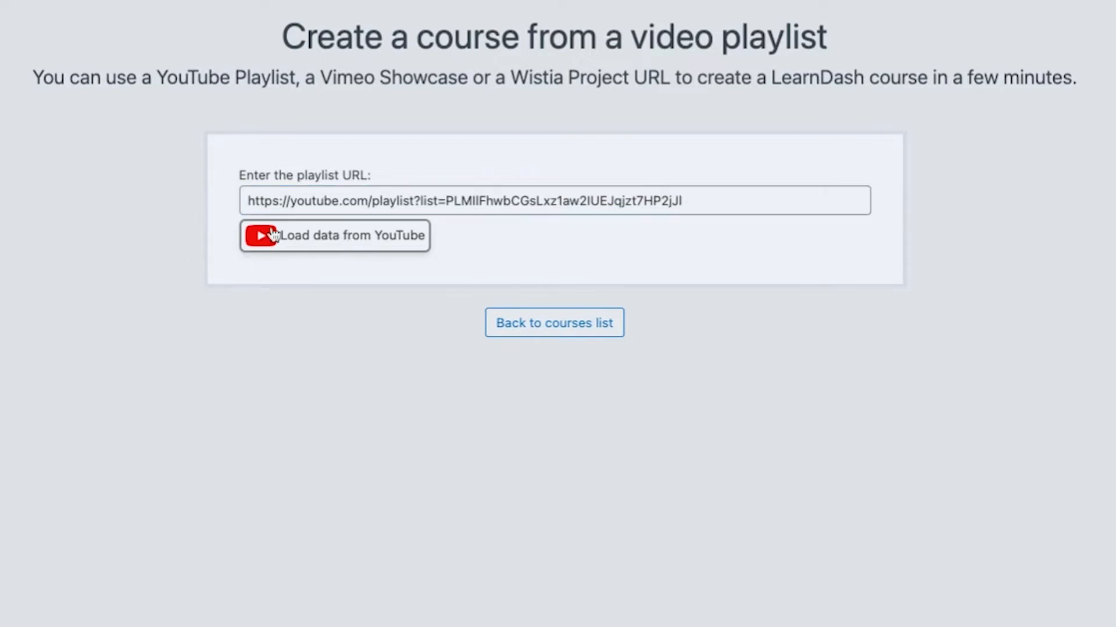
{"action": "mouse_move", "coordinate": [263, 249]}
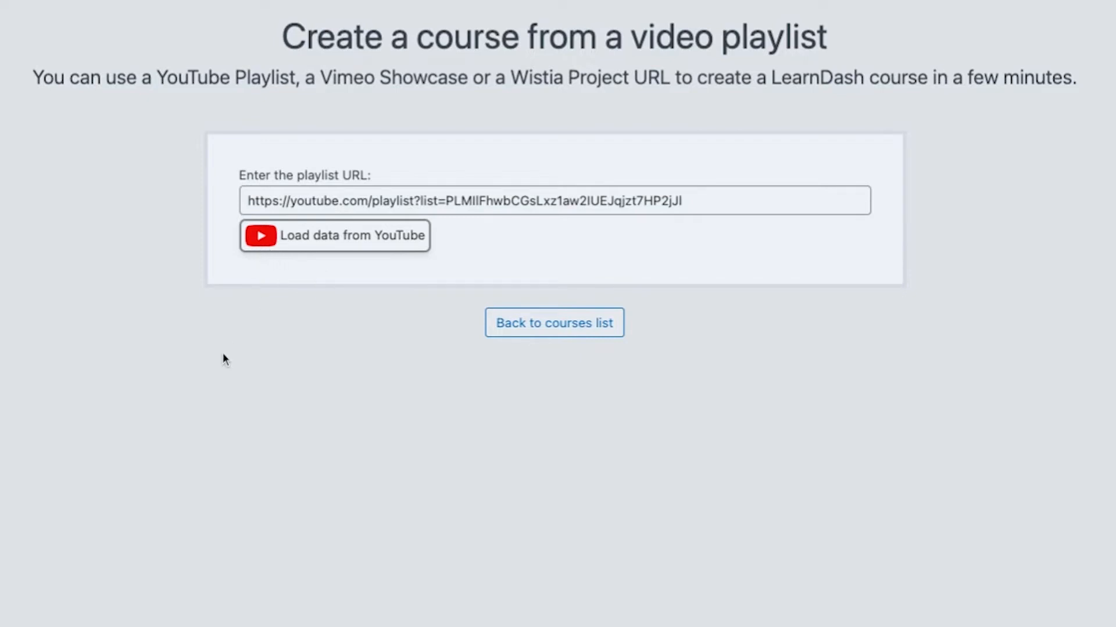
{"action": "left_click", "coordinate": [334, 235]}
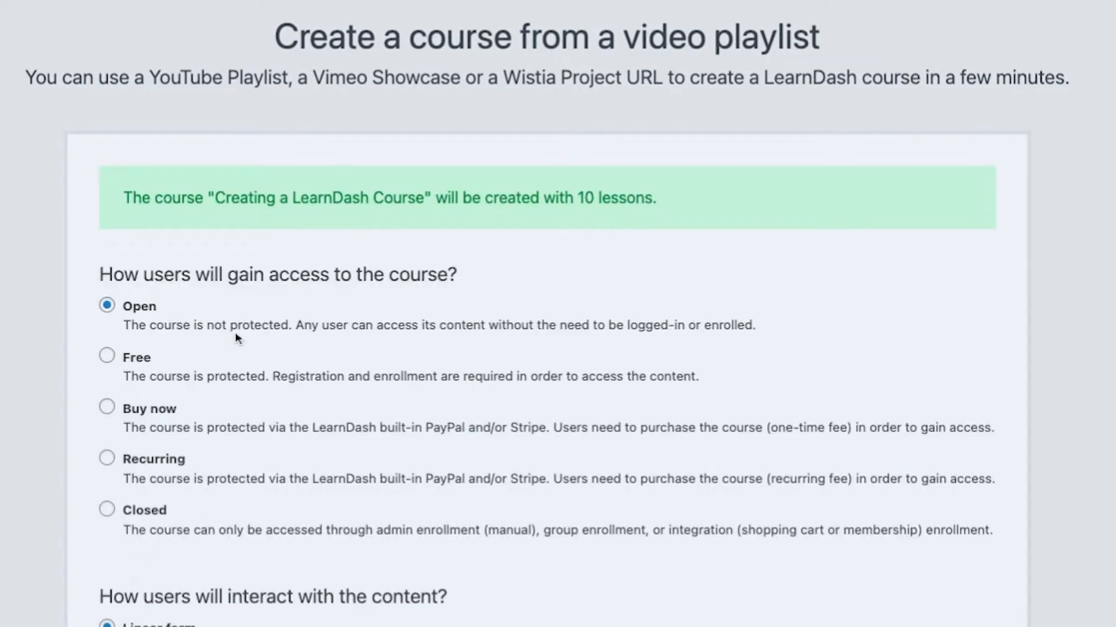
{"action": "mouse_move", "coordinate": [192, 203]}
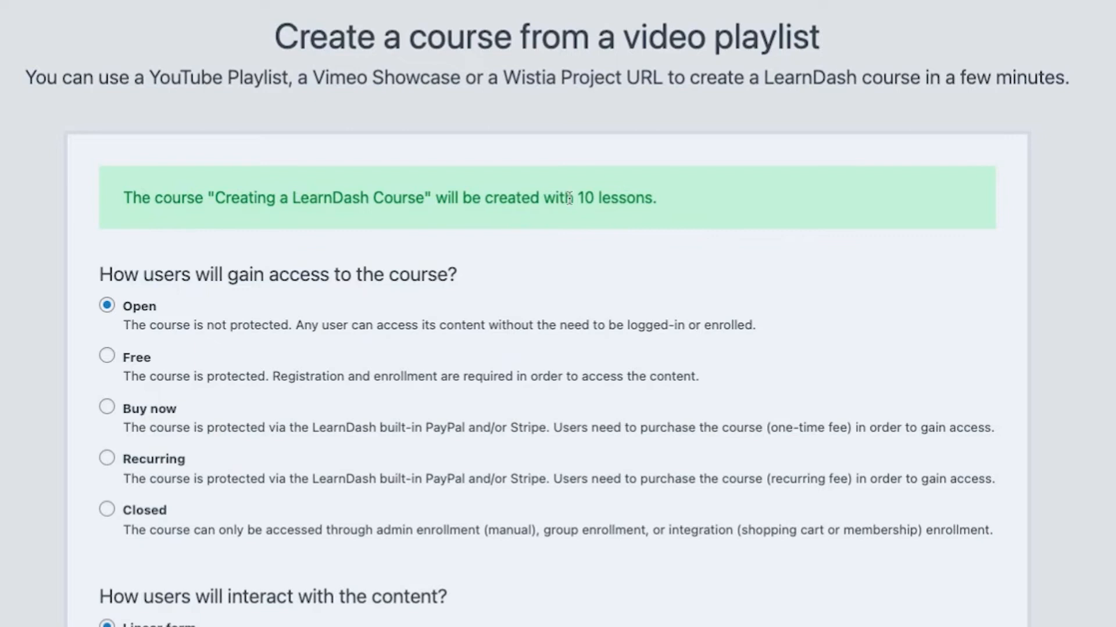
{"action": "mouse_move", "coordinate": [466, 234]}
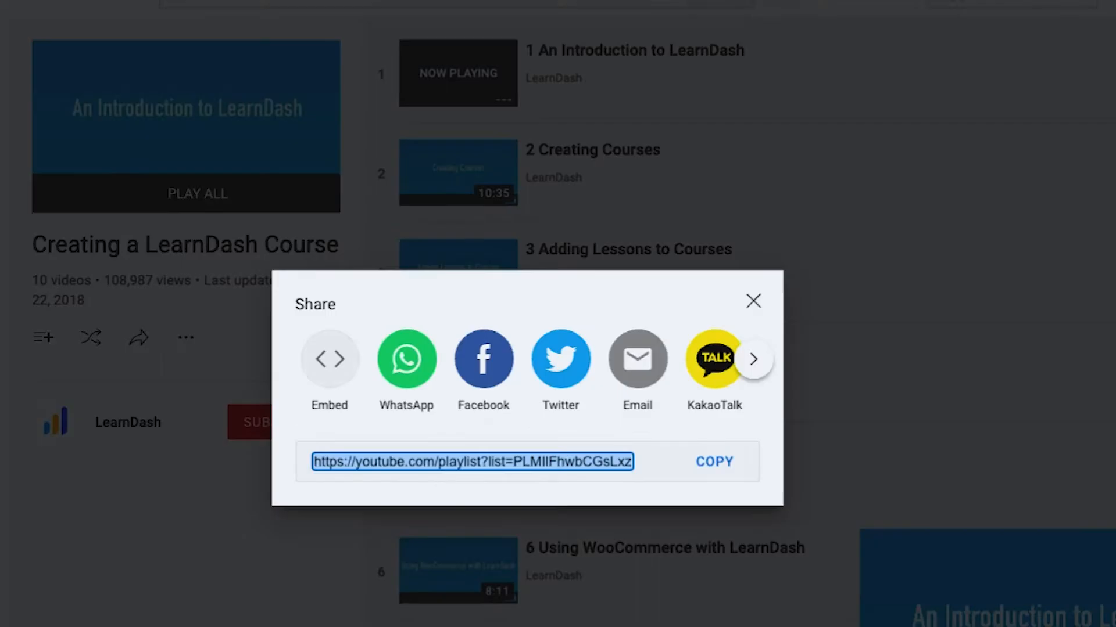
Step: Set course access to Free, requiring registration and enrollment
{"action": "left_click", "coordinate": [753, 301]}
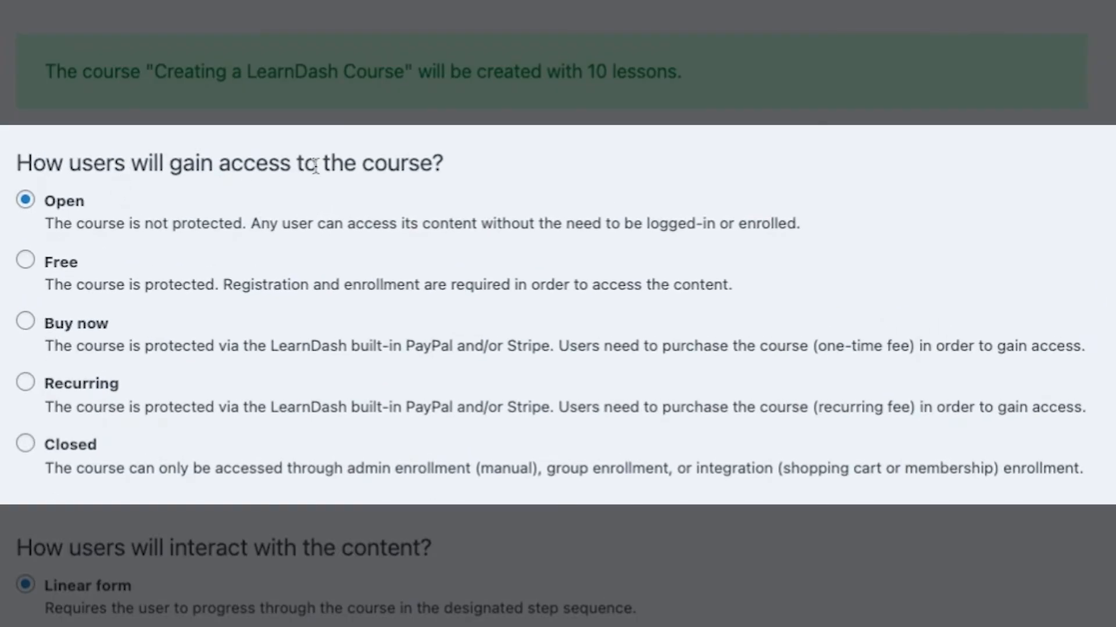
{"action": "mouse_move", "coordinate": [48, 269]}
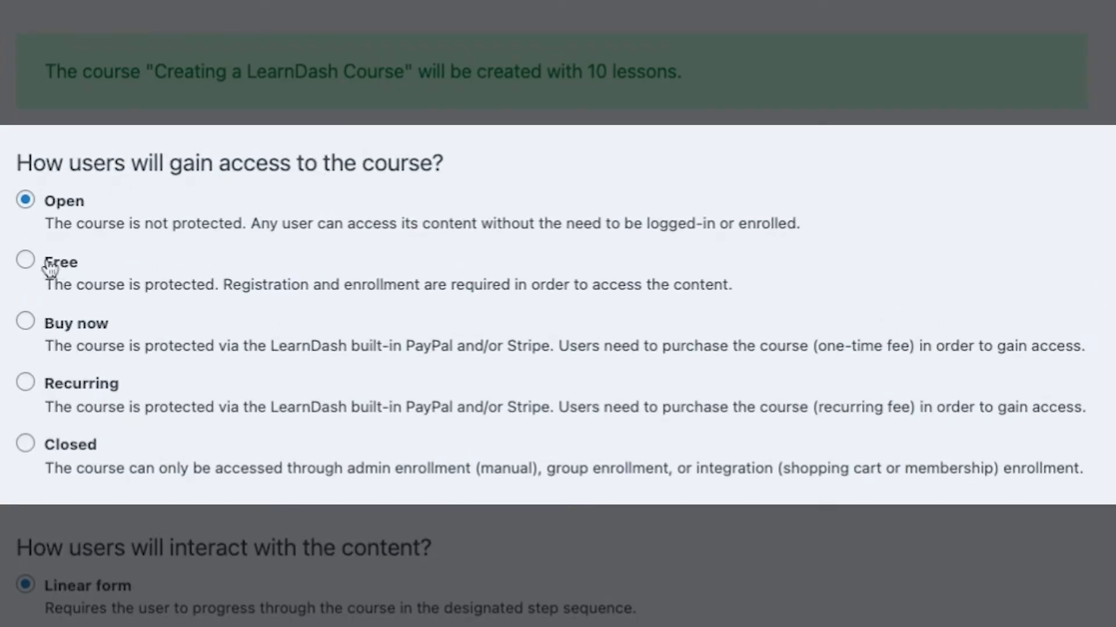
{"action": "left_click", "coordinate": [25, 262]}
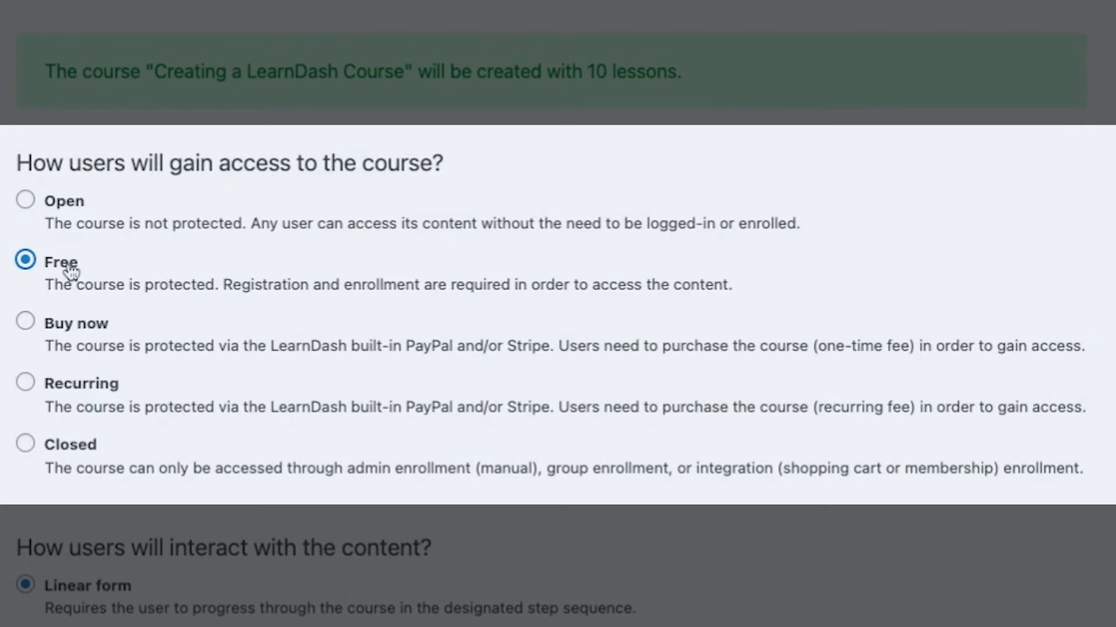
{"action": "mouse_move", "coordinate": [366, 317]}
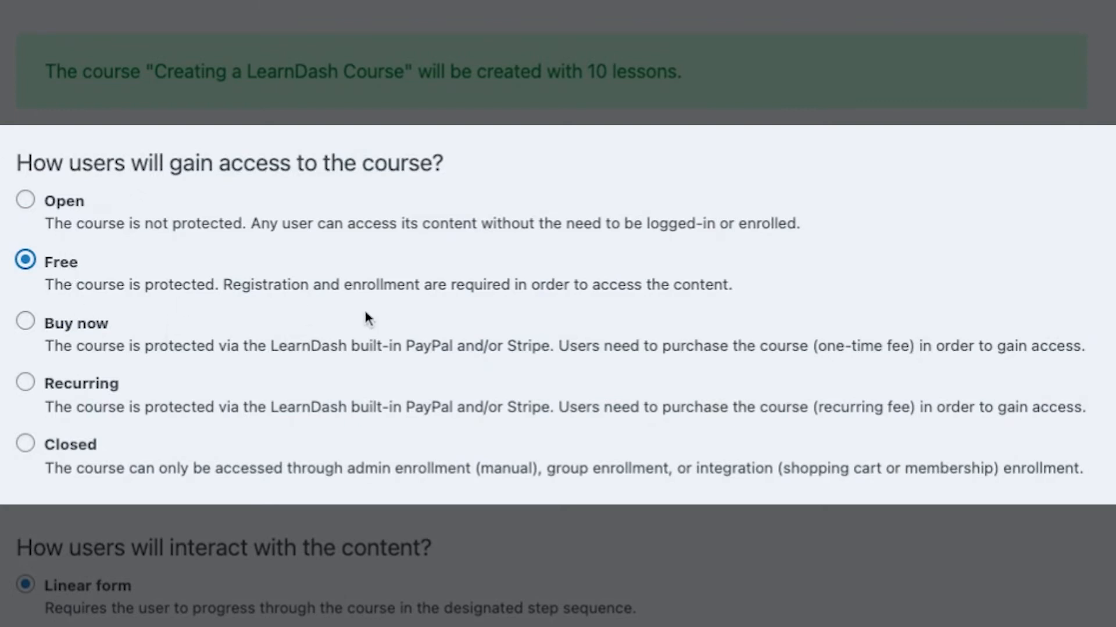
{"action": "mouse_move", "coordinate": [211, 249]}
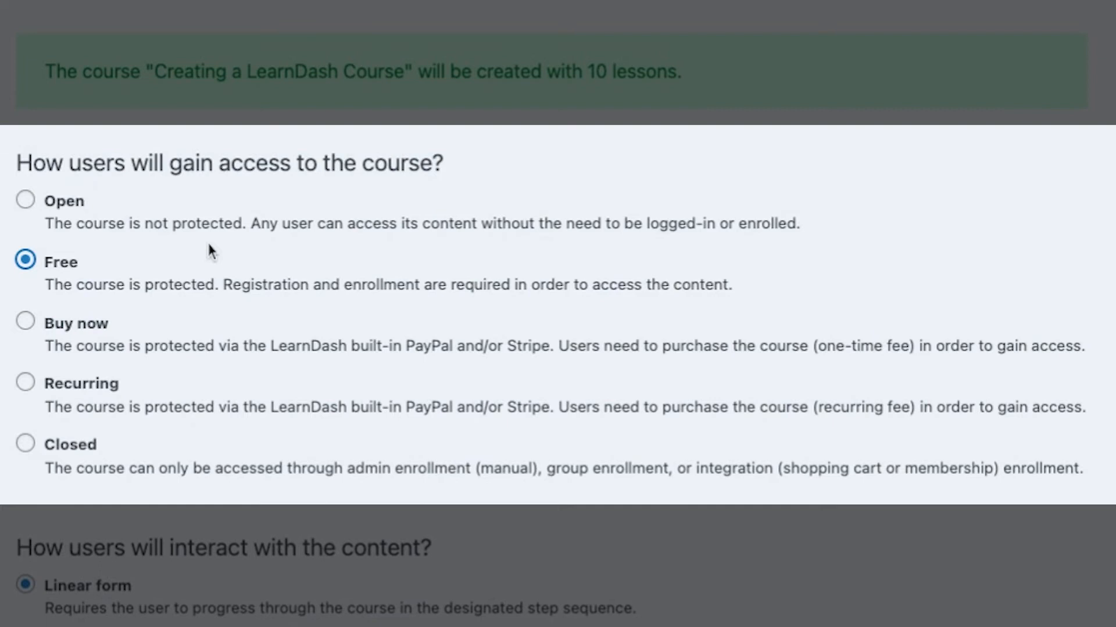
{"action": "mouse_move", "coordinate": [100, 238]}
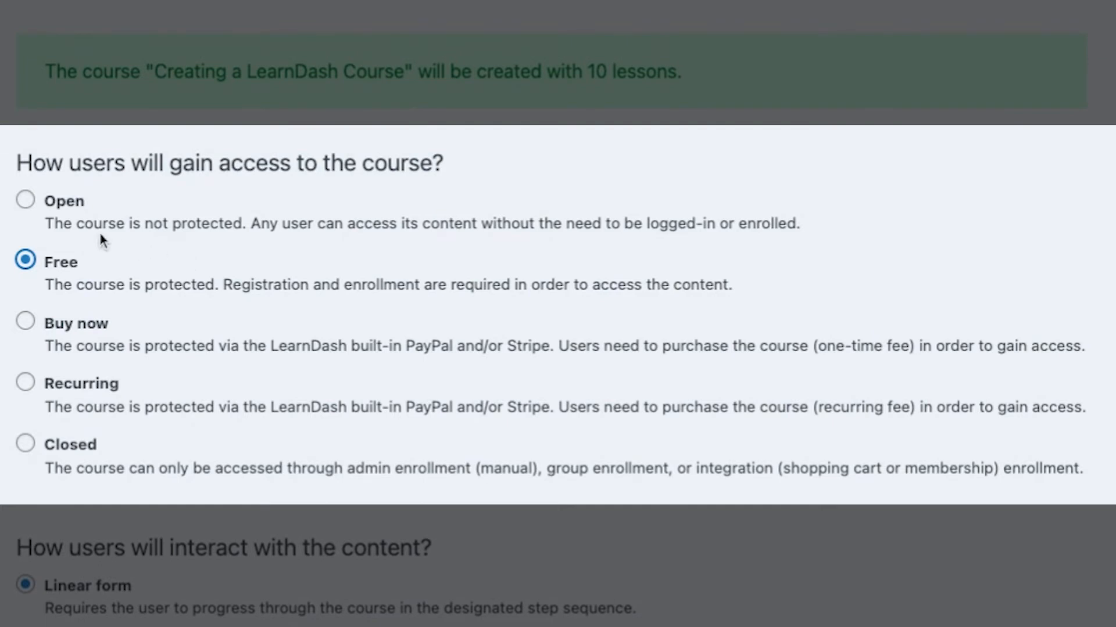
{"action": "mouse_move", "coordinate": [14, 419]}
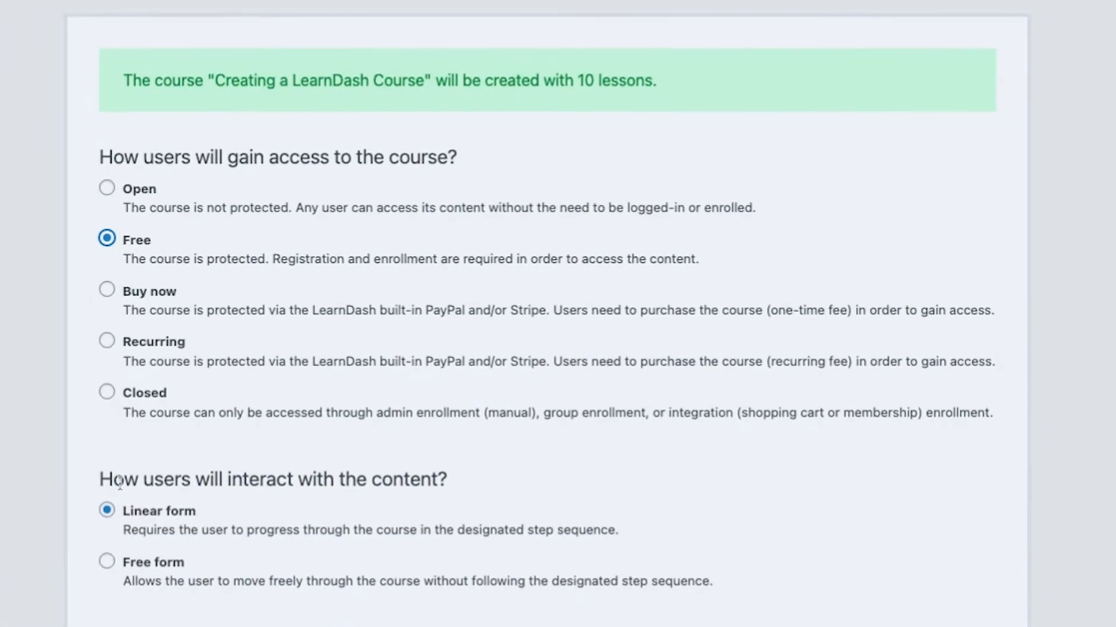
Step: Choose Free form navigation and create 'Creating a LearnDash Course'
{"action": "scroll", "scroll_direction": "down", "scroll_amount": 3}
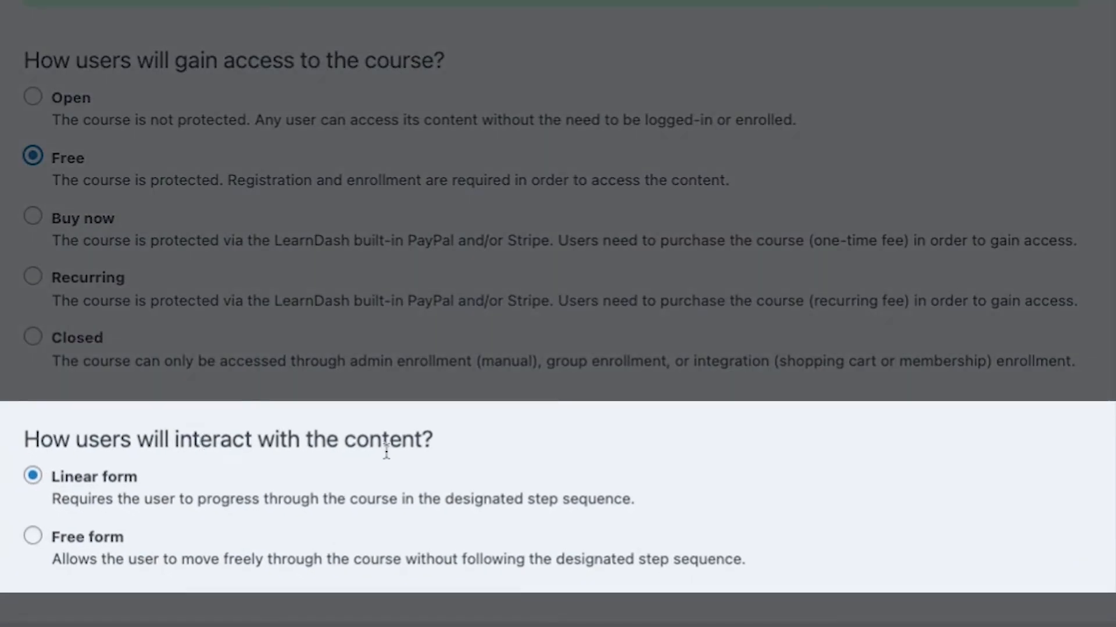
{"action": "mouse_move", "coordinate": [349, 473]}
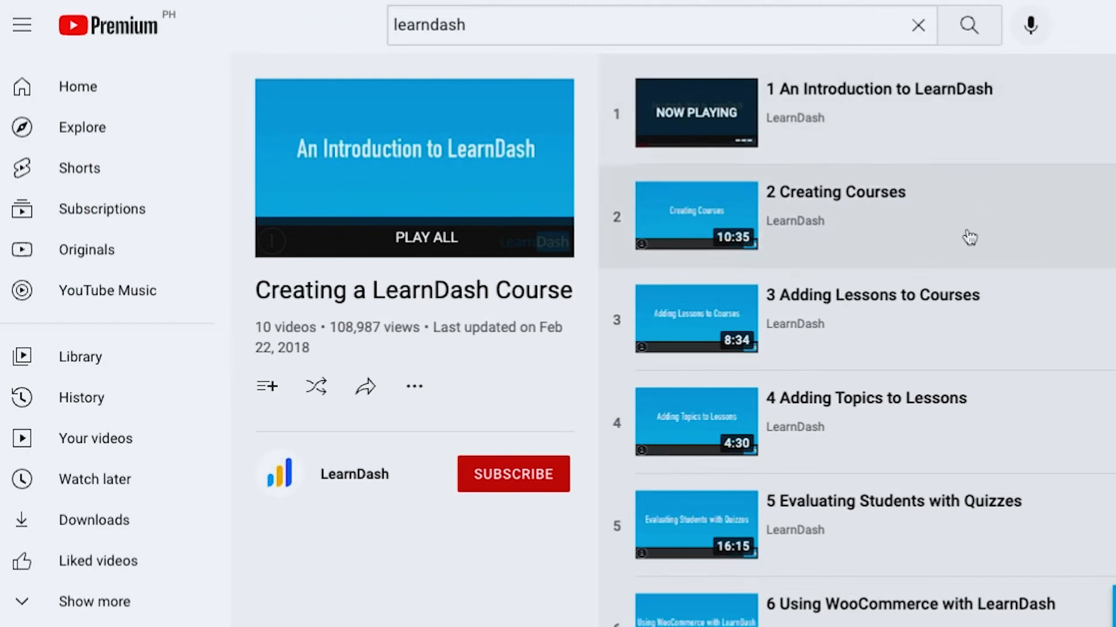
{"action": "scroll", "scroll_direction": "down", "scroll_amount": 3}
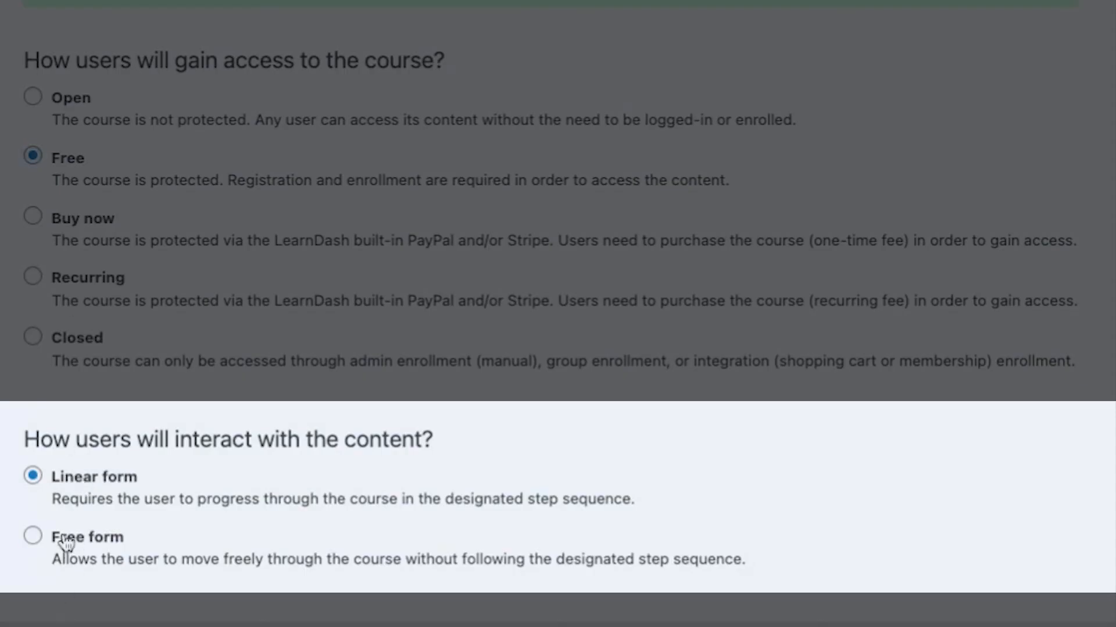
{"action": "left_click", "coordinate": [33, 536]}
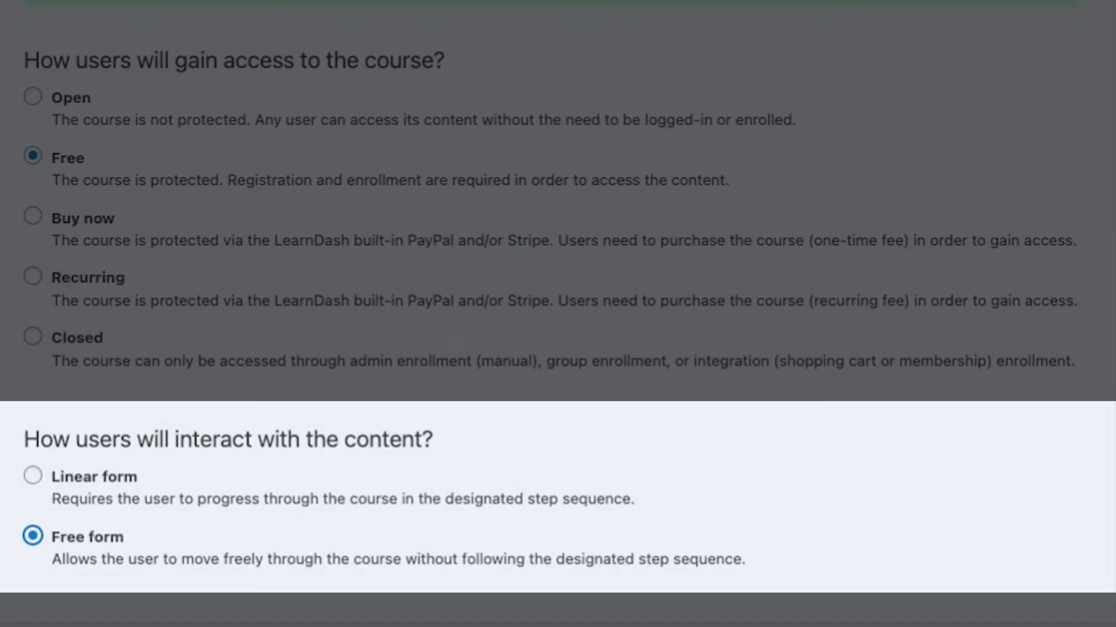
{"action": "mouse_move", "coordinate": [261, 464]}
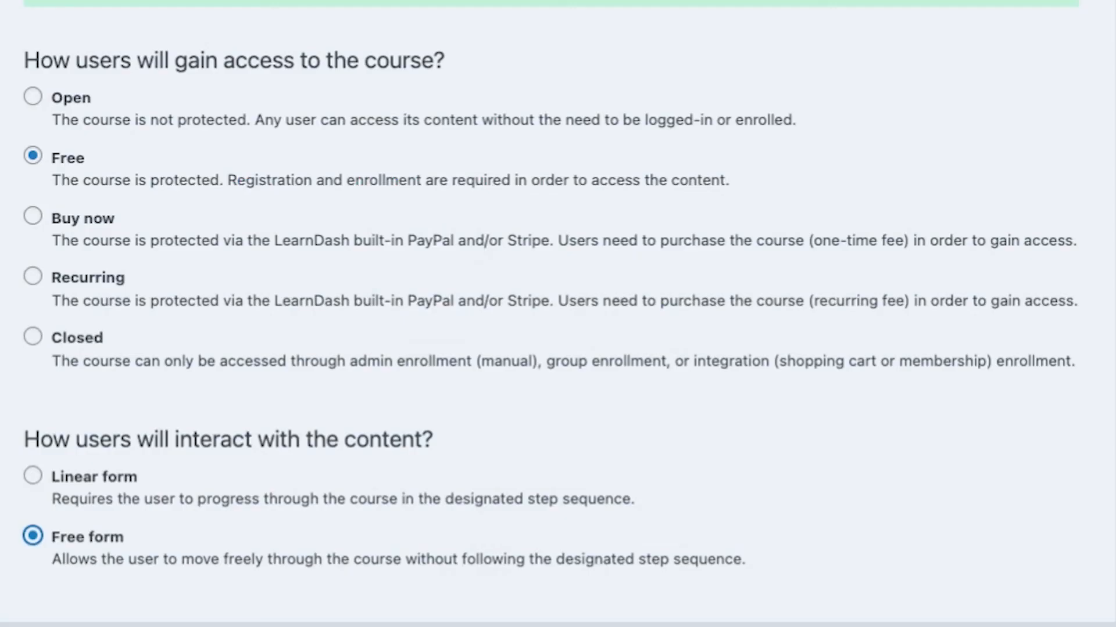
{"action": "mouse_move", "coordinate": [615, 275]}
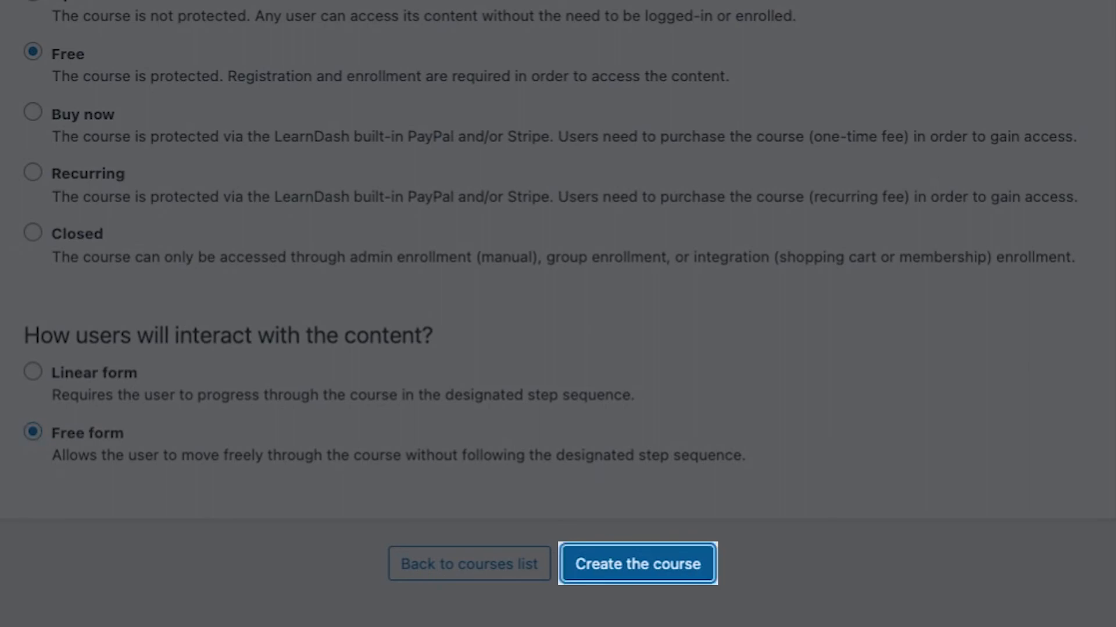
{"action": "left_click", "coordinate": [636, 564]}
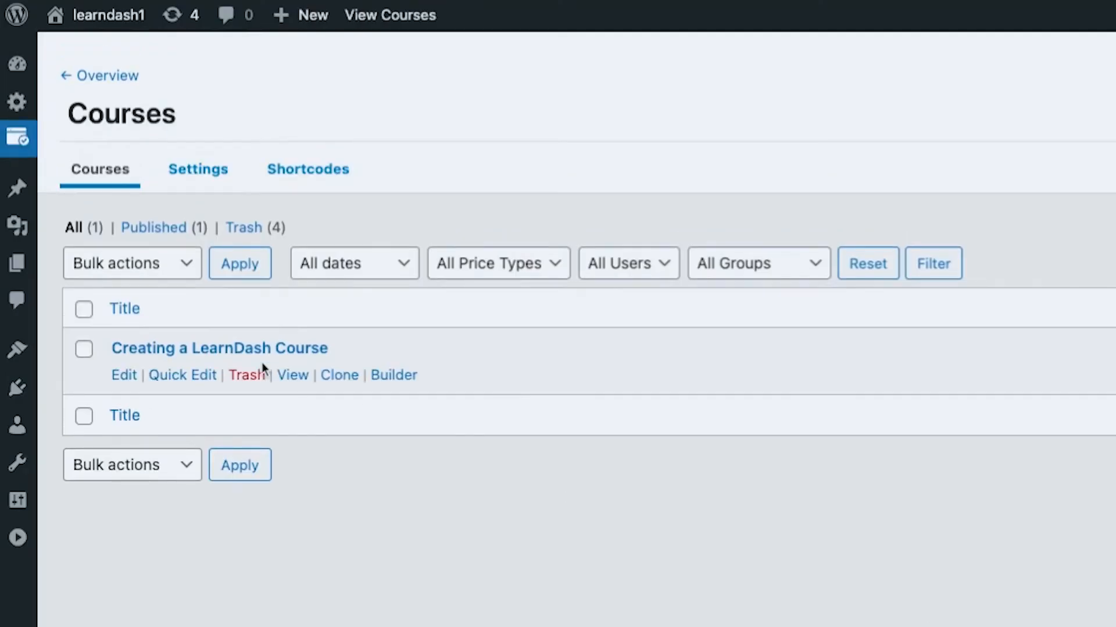
{"action": "mouse_move", "coordinate": [292, 375]}
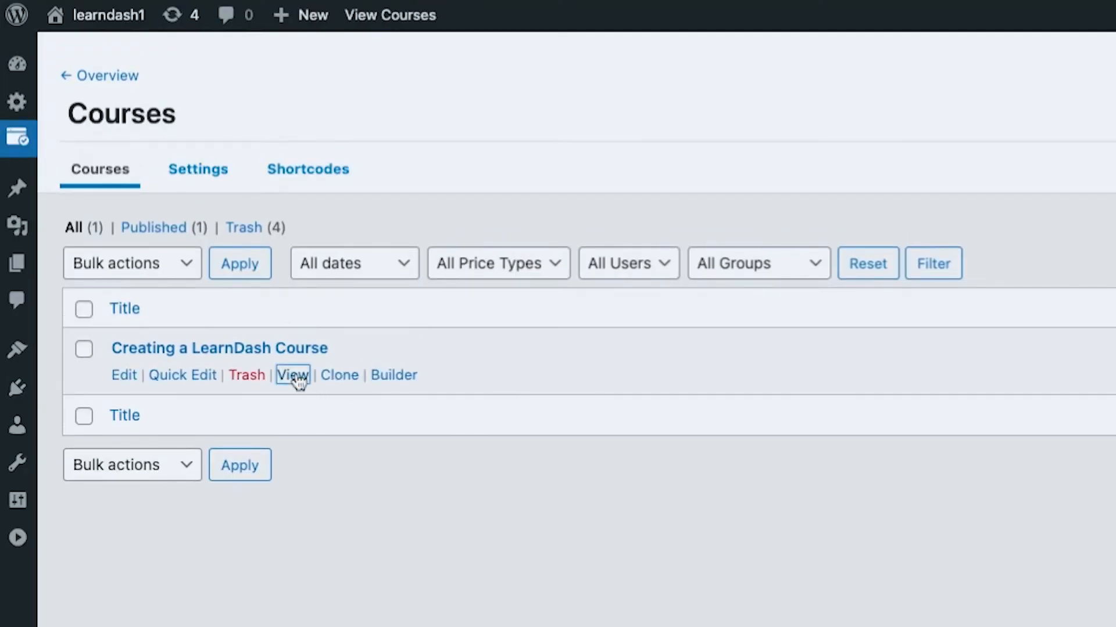
Step: View the course page, checking its Free price and ten locked lessons
{"action": "left_click", "coordinate": [292, 375]}
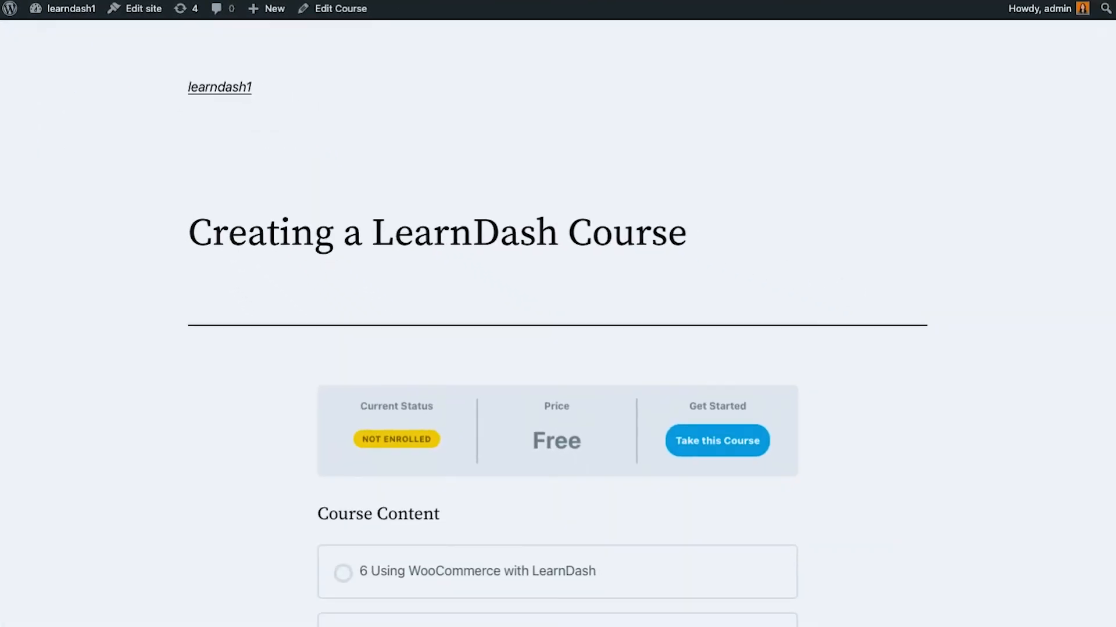
{"action": "triple_click", "coordinate": [437, 232]}
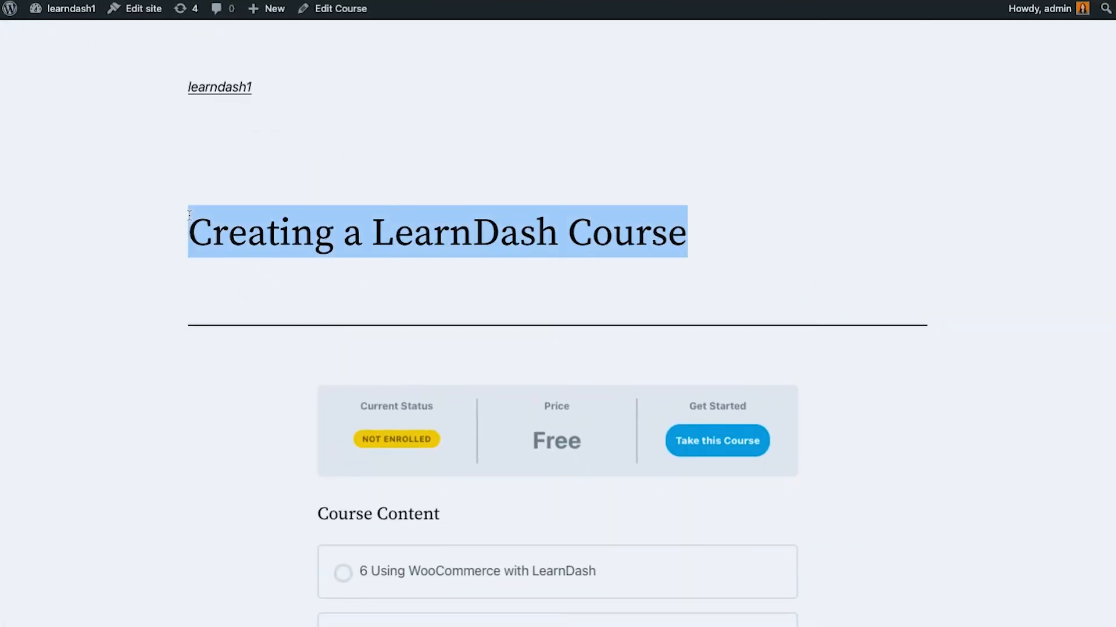
{"action": "scroll", "scroll_direction": "down", "scroll_amount": 3}
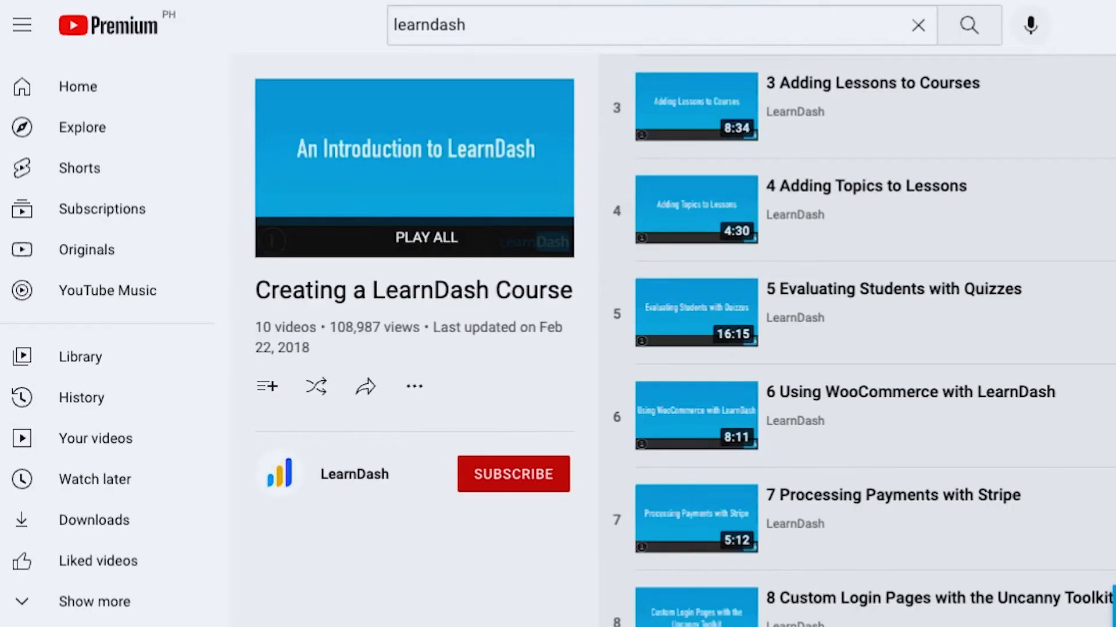
{"action": "scroll", "scroll_direction": "up", "scroll_amount": 3}
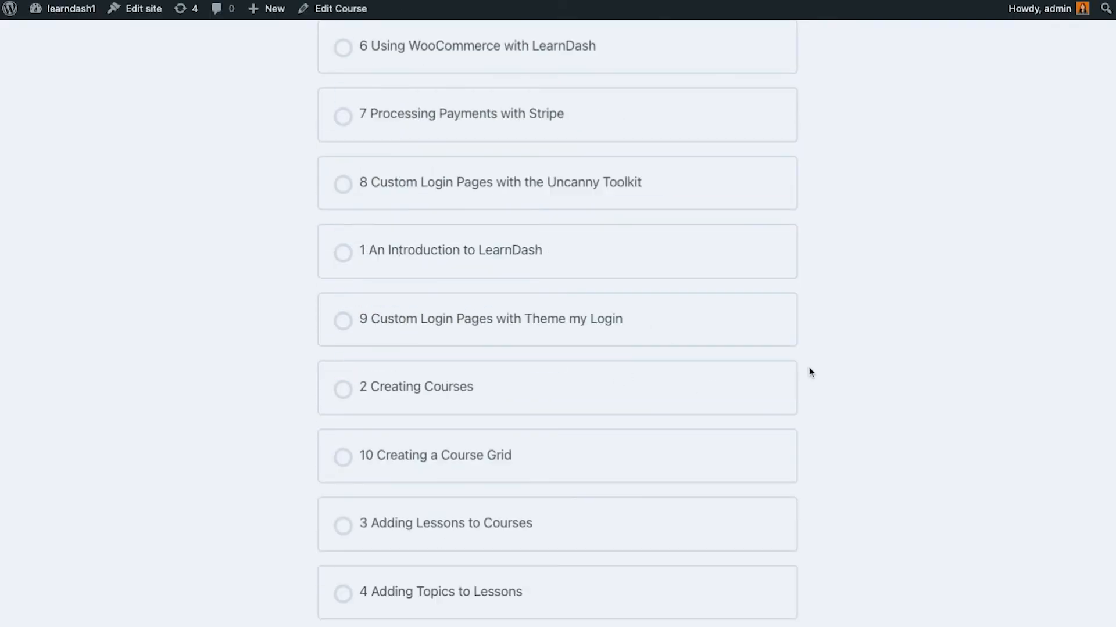
{"action": "scroll", "scroll_direction": "up", "scroll_amount": 3}
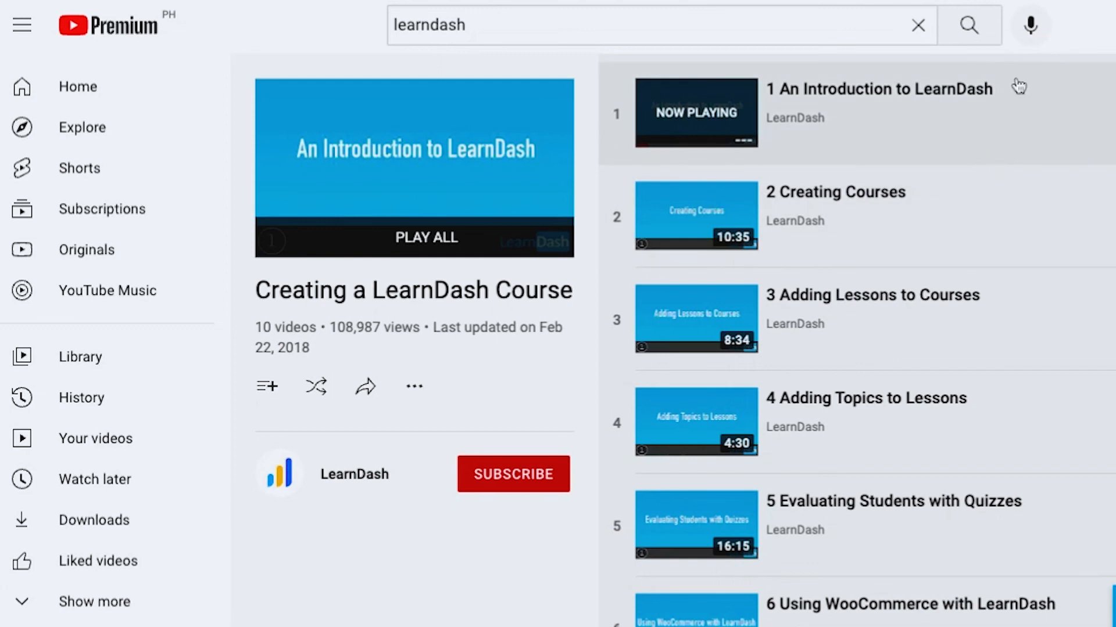
{"action": "mouse_move", "coordinate": [1108, 149]}
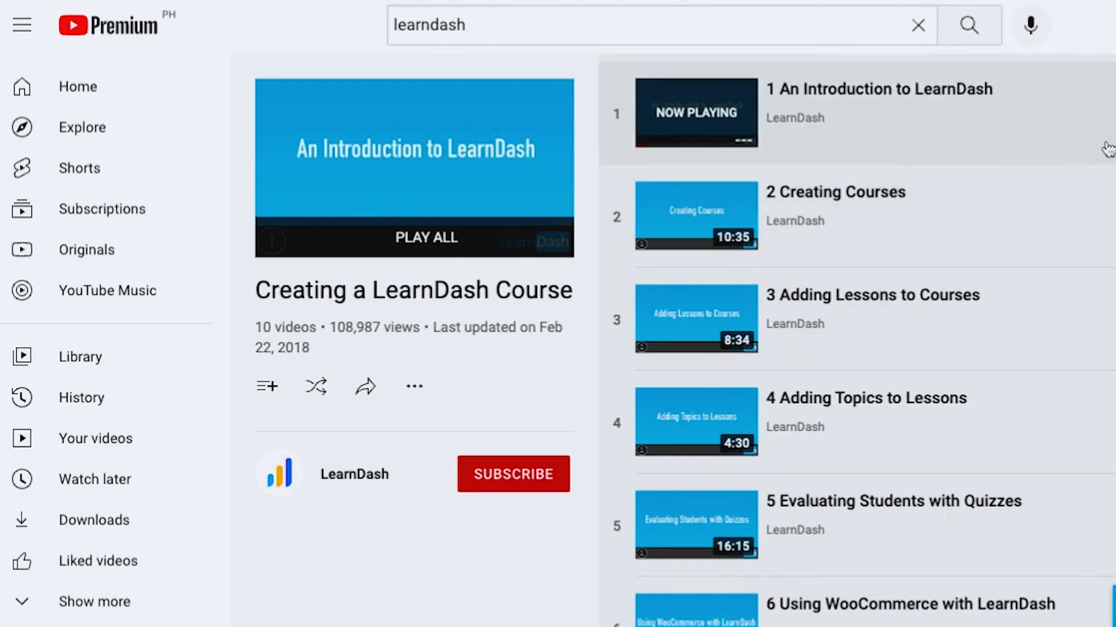
{"action": "mouse_move", "coordinate": [988, 603]}
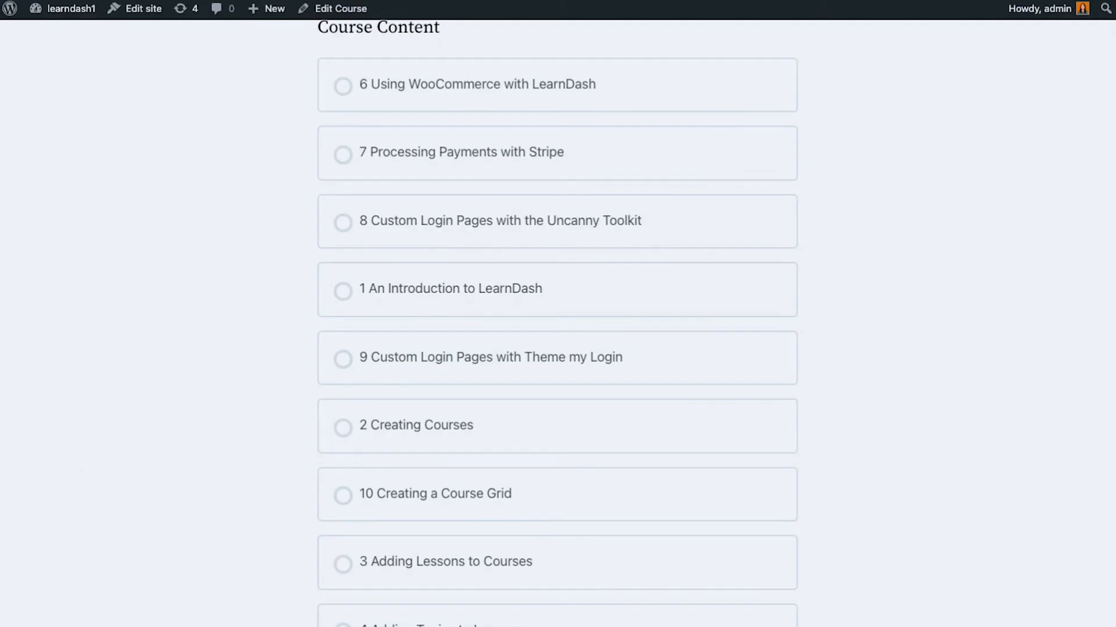
{"action": "scroll", "scroll_direction": "up", "scroll_amount": 3}
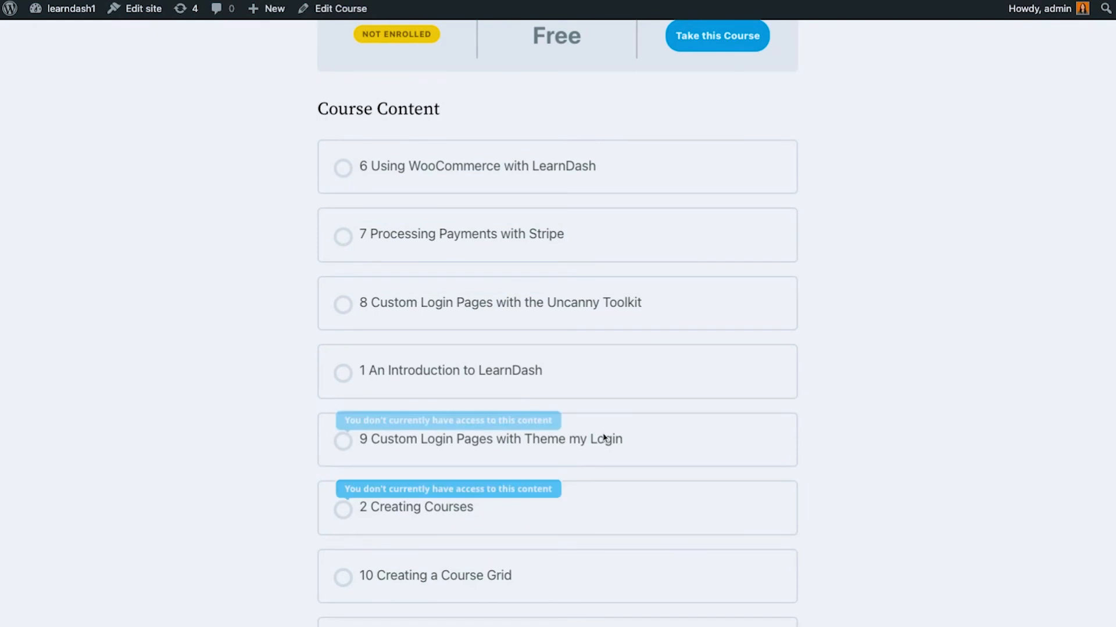
{"action": "scroll", "scroll_direction": "down", "scroll_amount": 3}
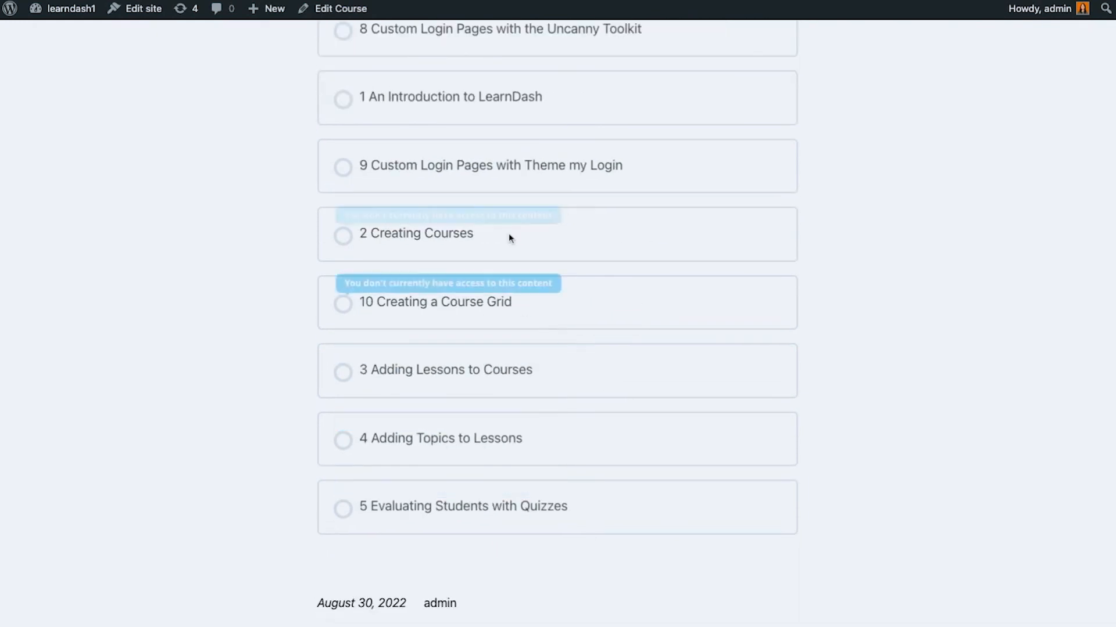
{"action": "scroll", "scroll_direction": "up", "scroll_amount": 3}
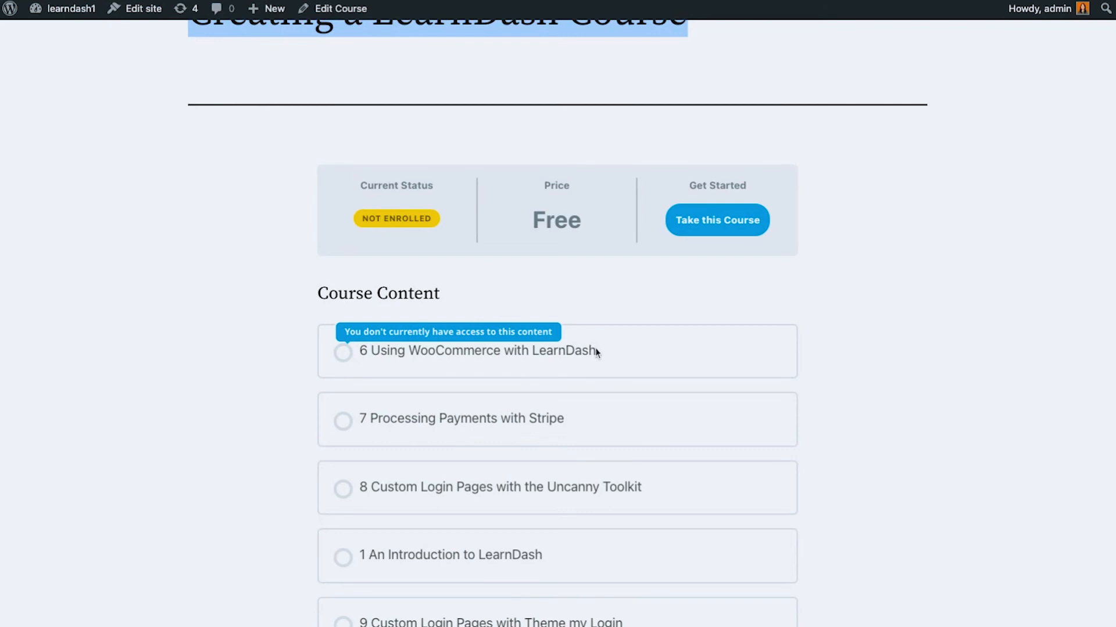
{"action": "mouse_move", "coordinate": [616, 399]}
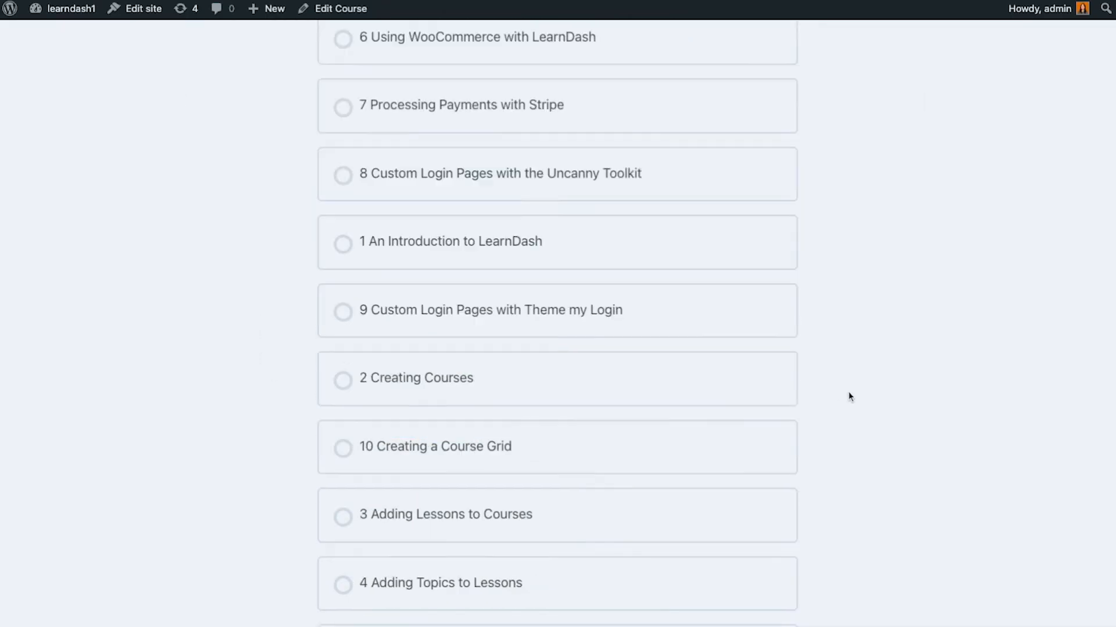
{"action": "scroll", "scroll_direction": "down", "scroll_amount": 3}
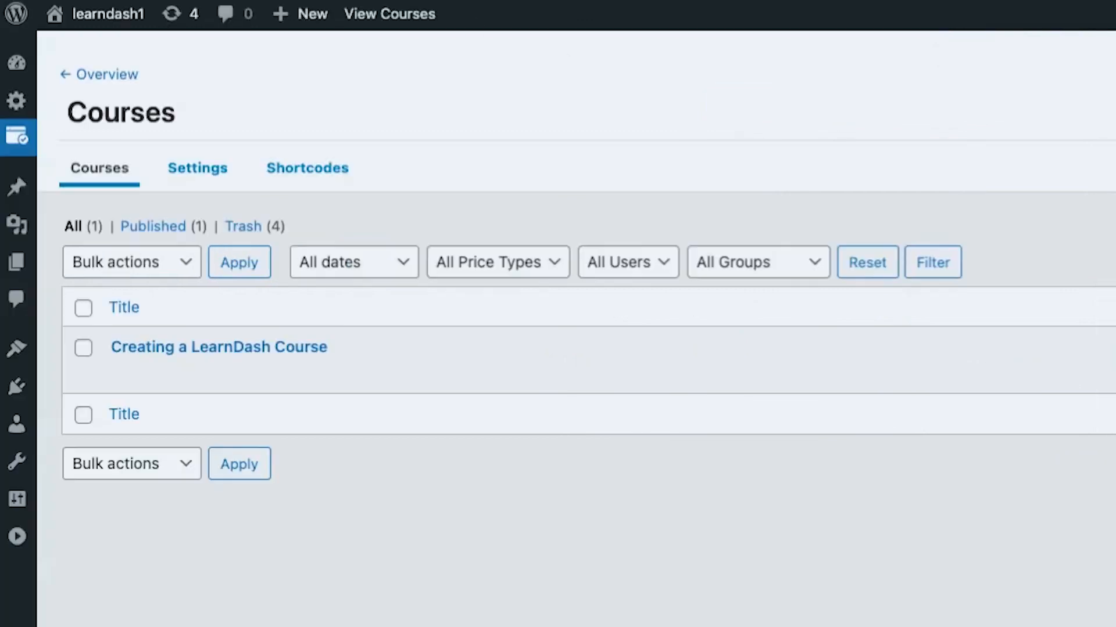
{"action": "mouse_move", "coordinate": [218, 347]}
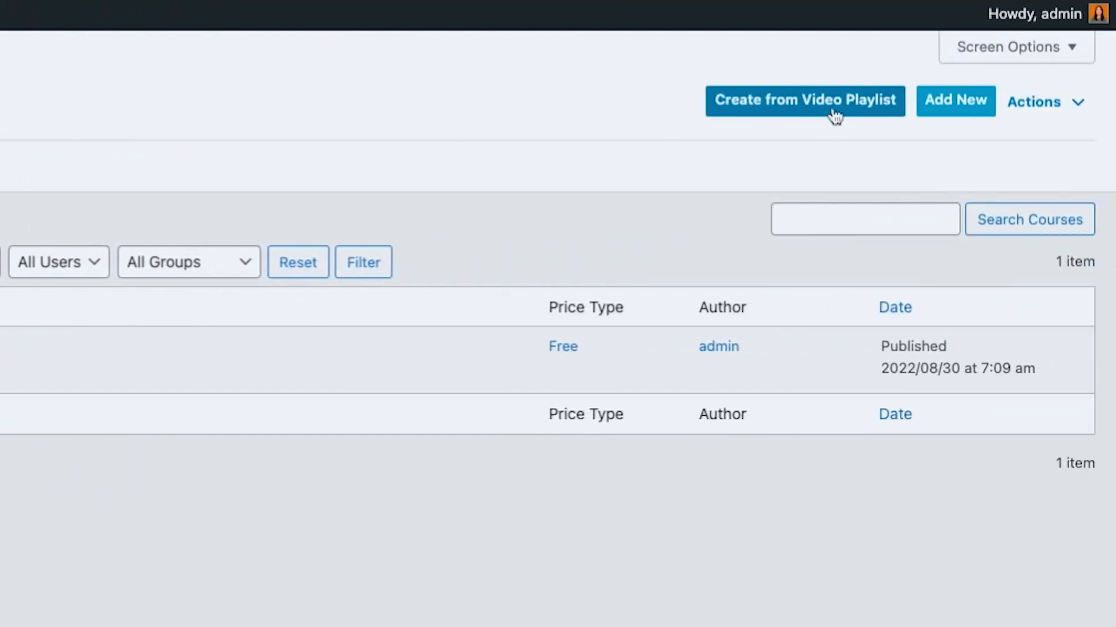
{"action": "mouse_move", "coordinate": [955, 101]}
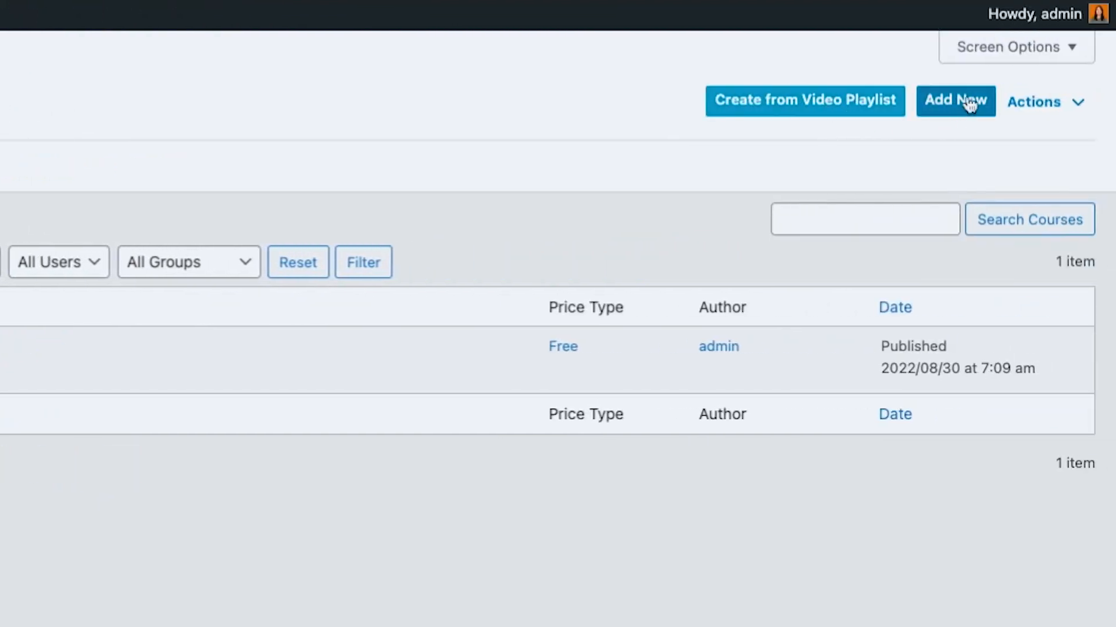